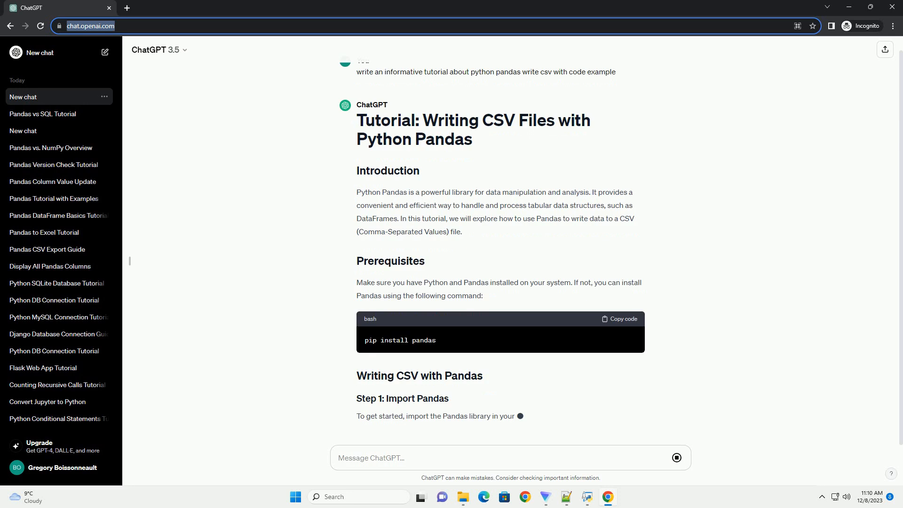
{"action": "scroll", "scroll_direction": "down", "scroll_amount": 3}
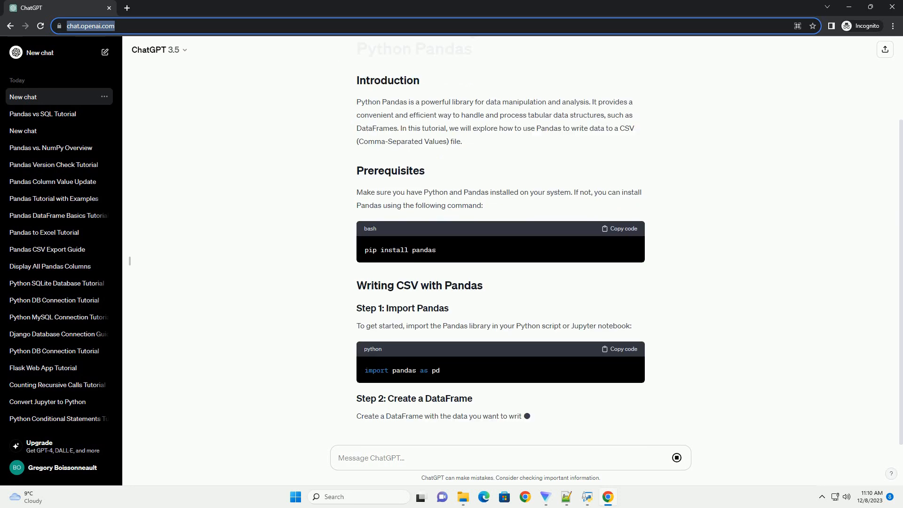
{"action": "scroll", "scroll_direction": "down", "scroll_amount": 3}
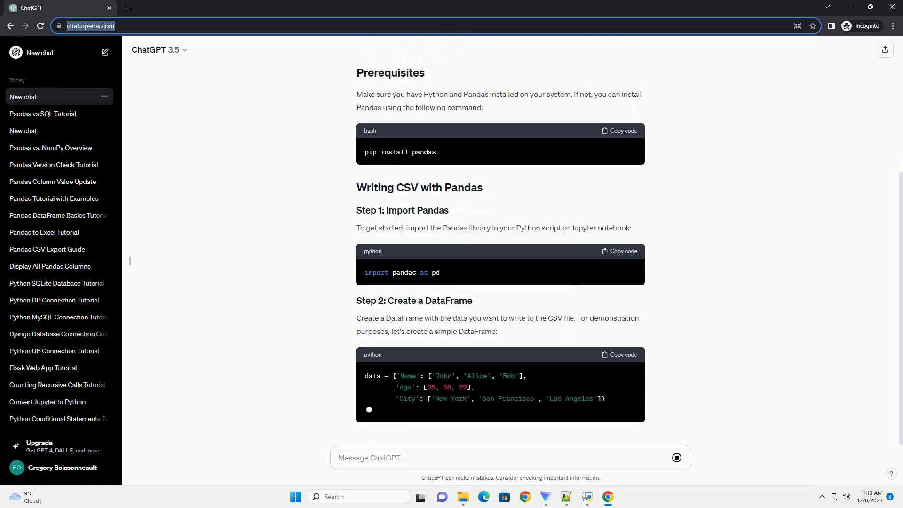
{"action": "scroll", "scroll_direction": "down", "scroll_amount": 3}
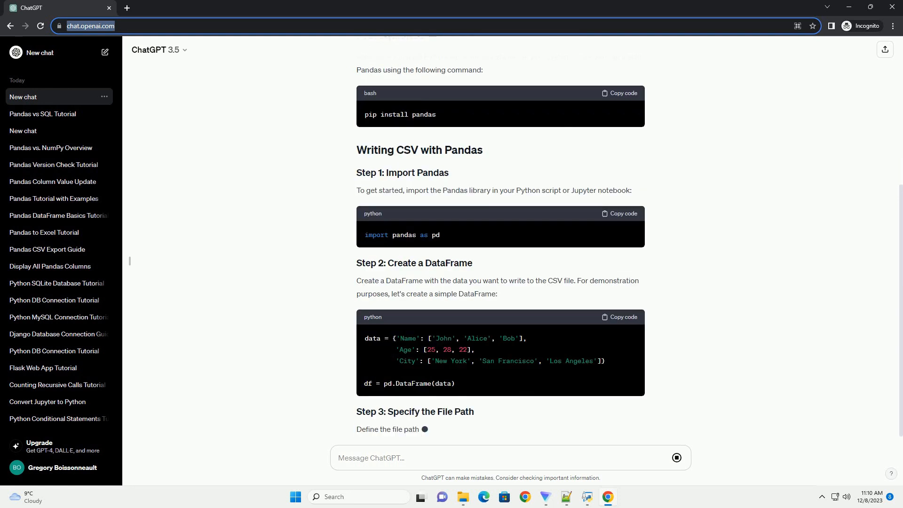
{"action": "scroll", "scroll_direction": "down", "scroll_amount": 3}
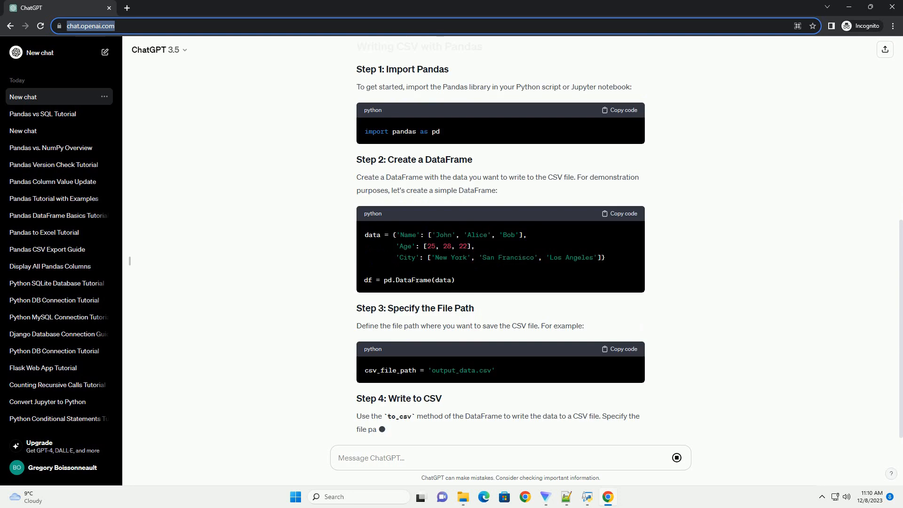
{"action": "scroll", "scroll_direction": "down", "scroll_amount": 3}
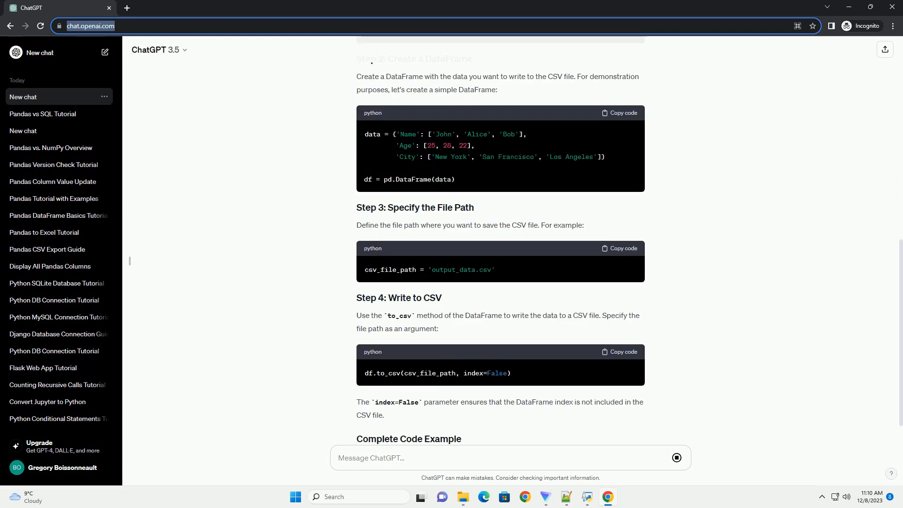
{"action": "scroll", "scroll_direction": "down", "scroll_amount": 3}
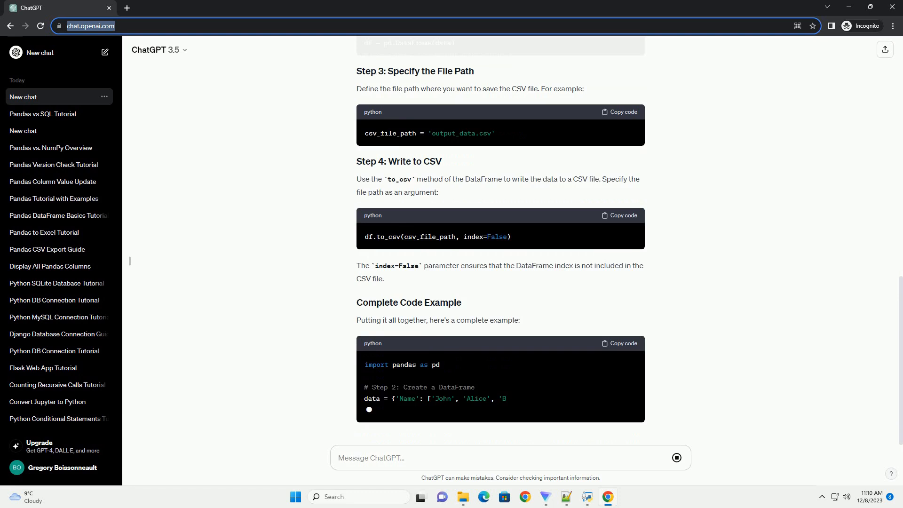
{"action": "scroll", "scroll_direction": "down", "scroll_amount": 3}
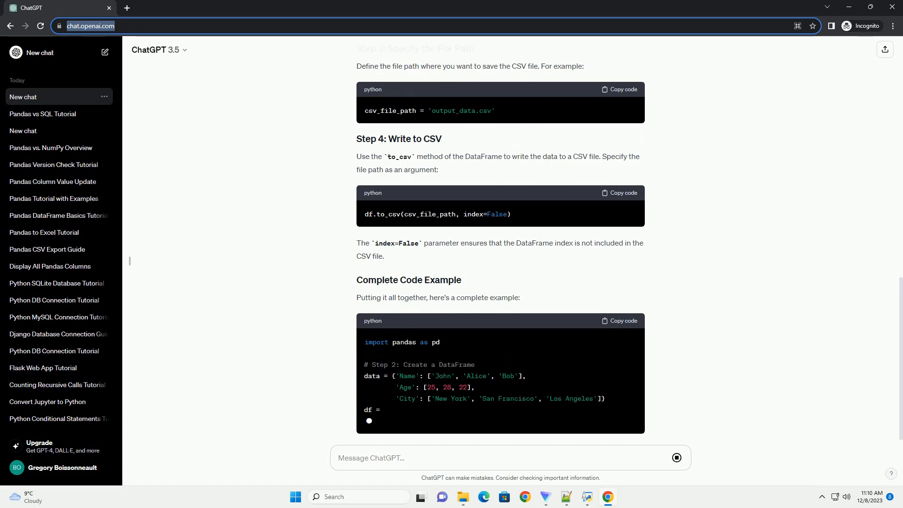
{"action": "scroll", "scroll_direction": "down", "scroll_amount": 3}
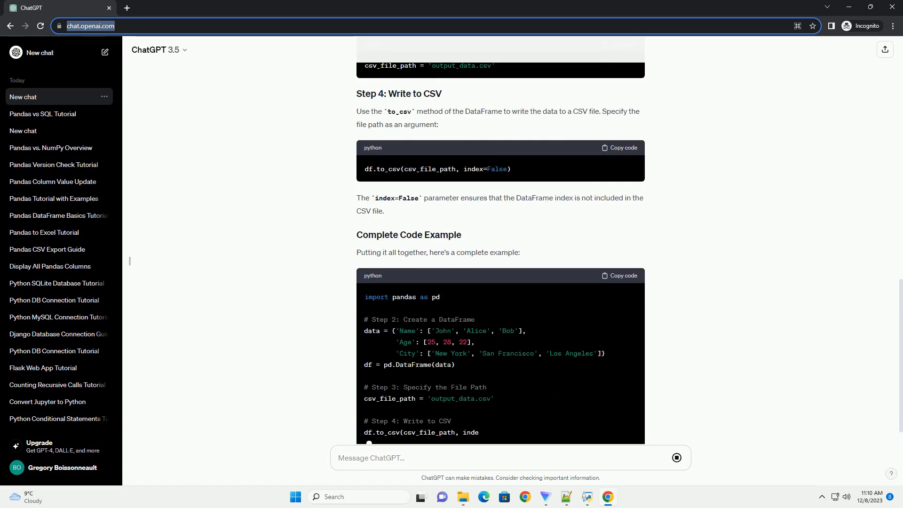
{"action": "scroll", "scroll_direction": "down", "scroll_amount": 3}
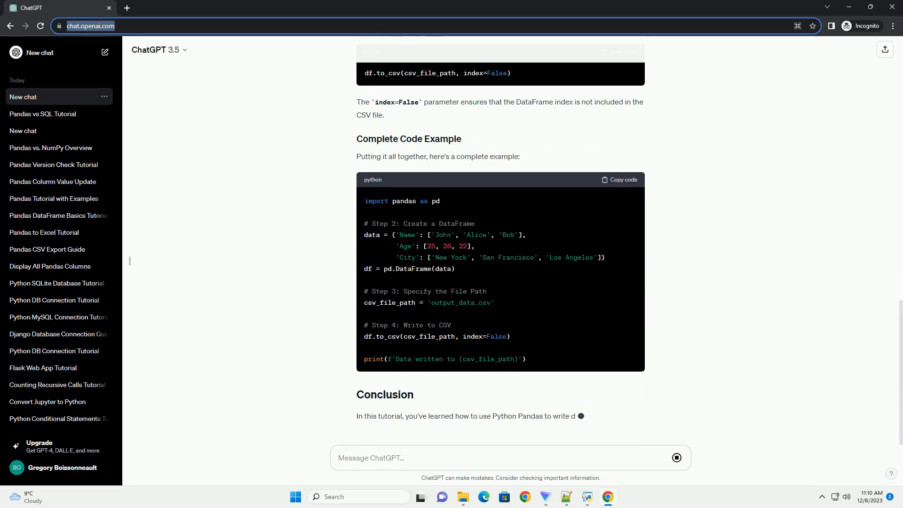
{"action": "scroll", "scroll_direction": "down", "scroll_amount": 3}
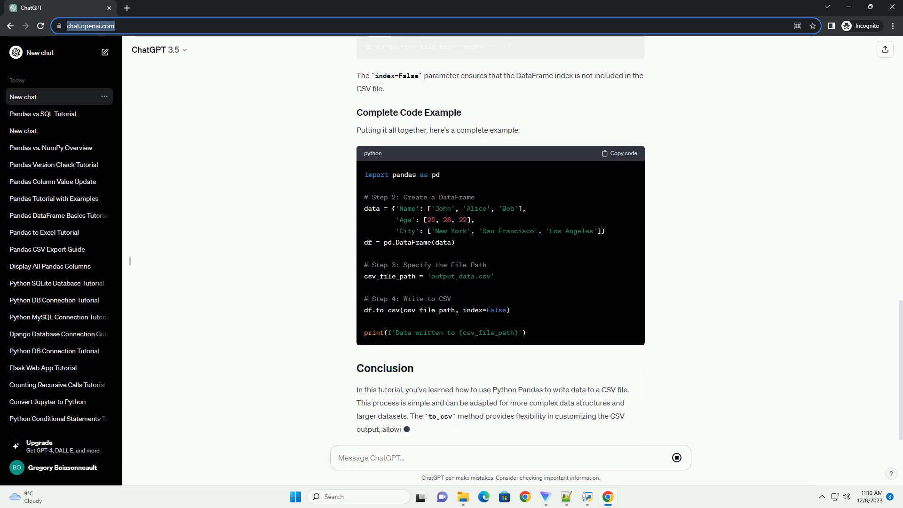